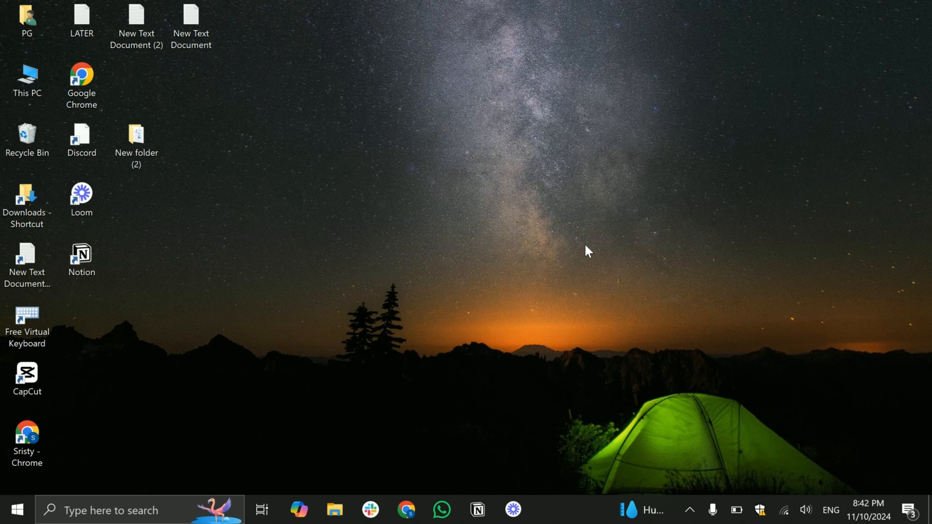
pyautogui.moveTo(484, 487)
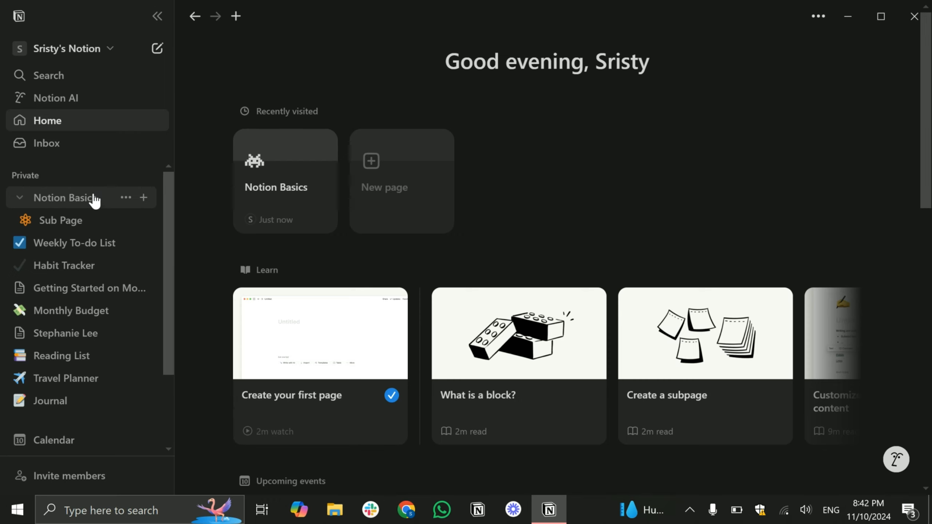
# Step: Add a cover image to the Notion Basics page from the sidebar
pyautogui.click(65, 197)
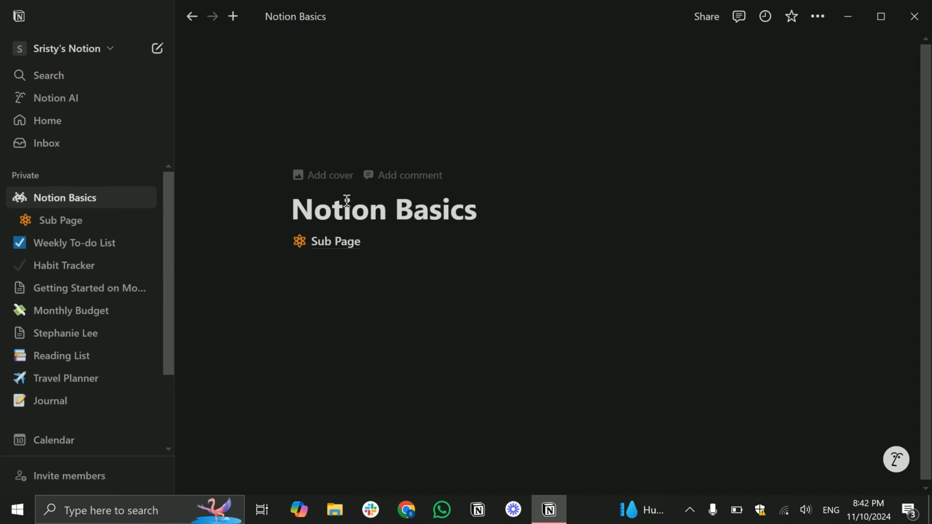
pyautogui.click(319, 129)
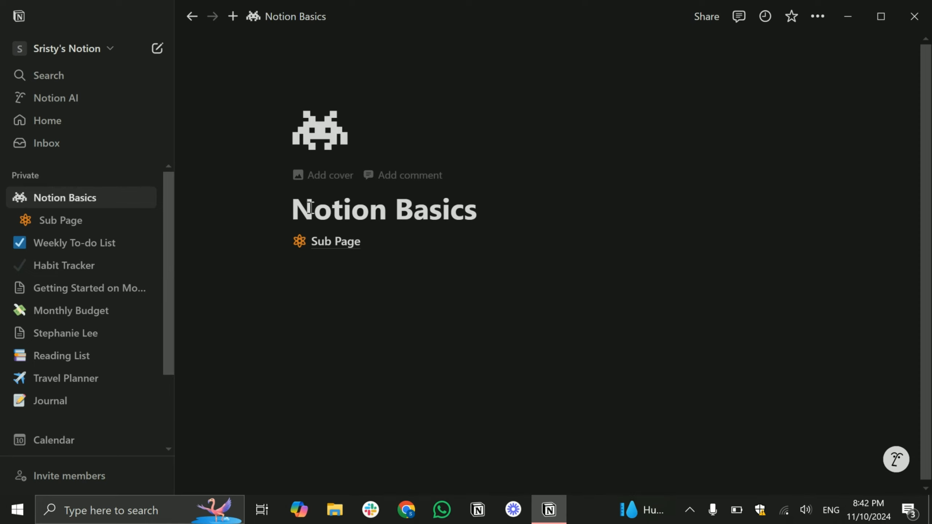
pyautogui.moveTo(323, 175)
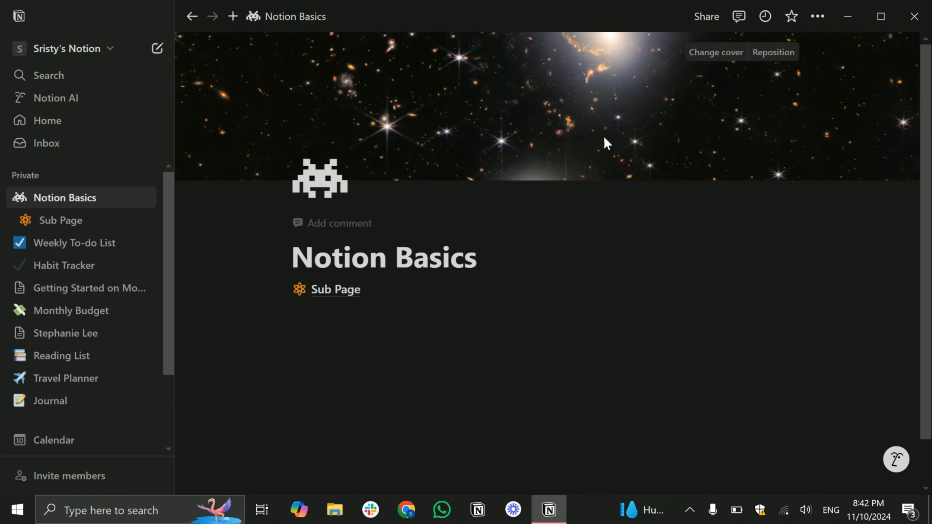
pyautogui.moveTo(619, 124)
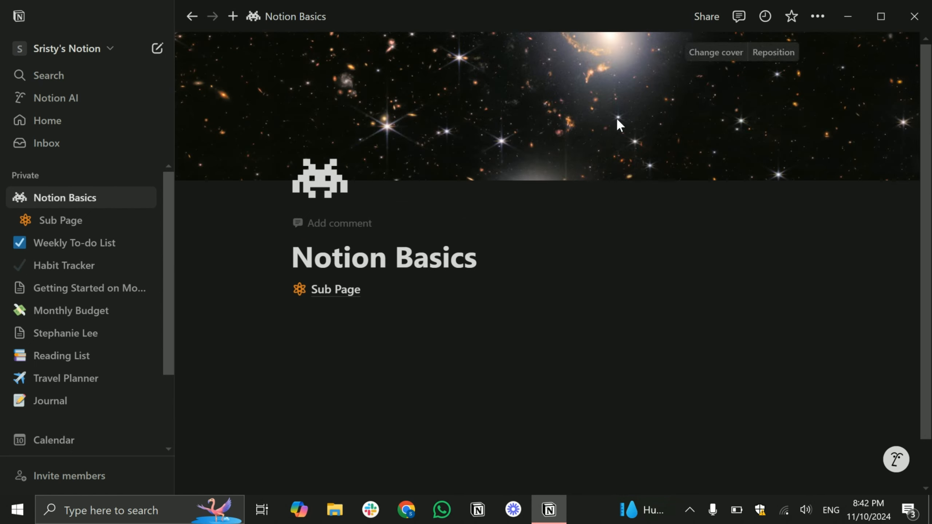
pyautogui.moveTo(654, 85)
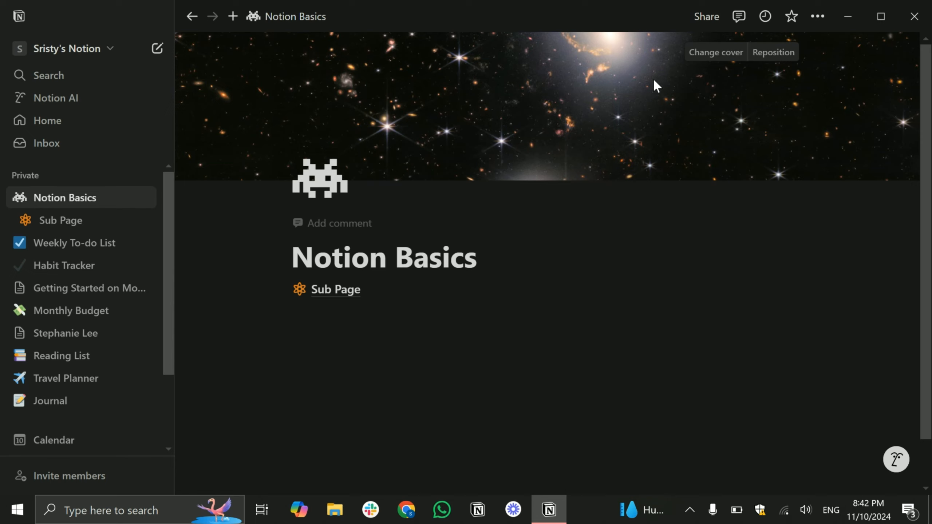
pyautogui.moveTo(684, 165)
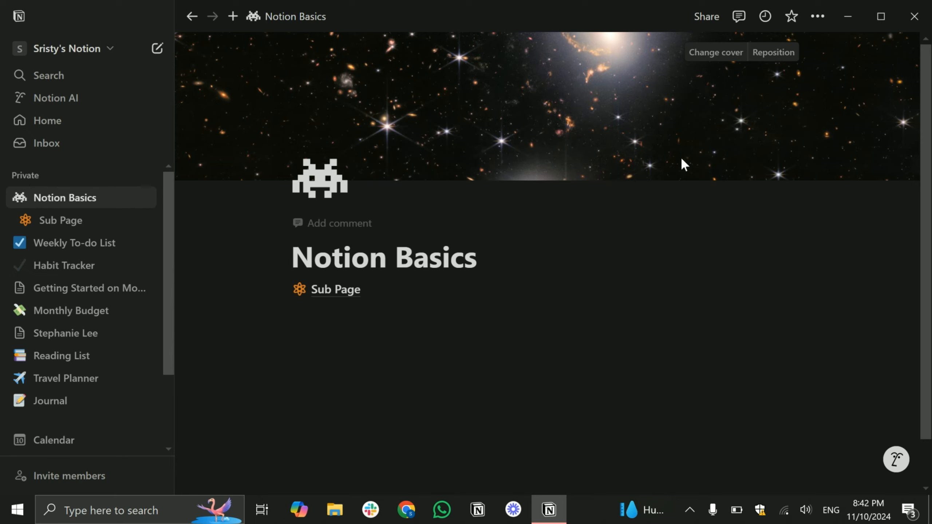
pyautogui.moveTo(725, 65)
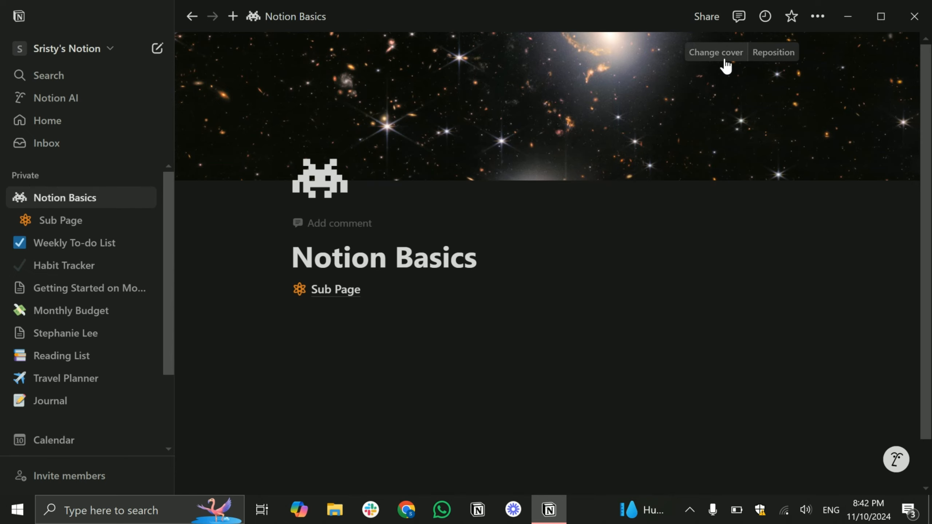
# Step: Browse the Change cover options — Gallery, Upload — landing on Unsplash search
pyautogui.click(715, 52)
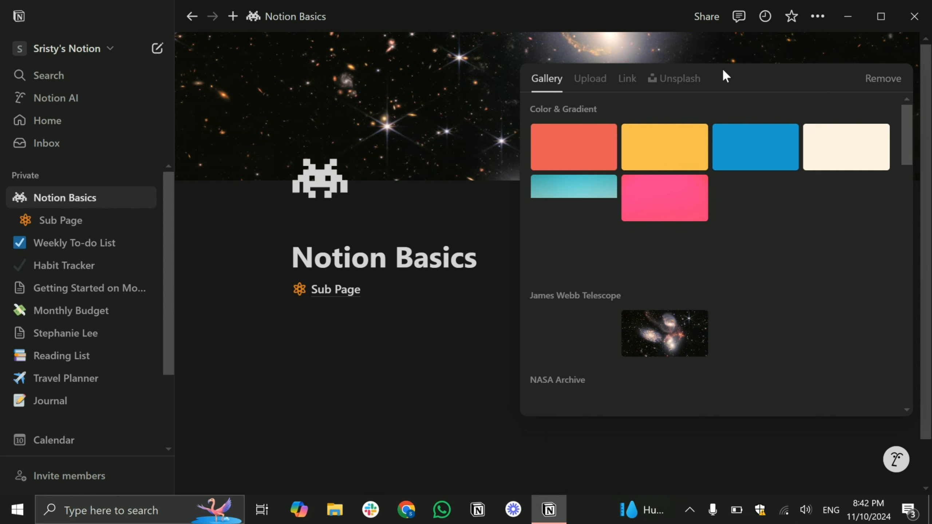
pyautogui.scroll(-3)
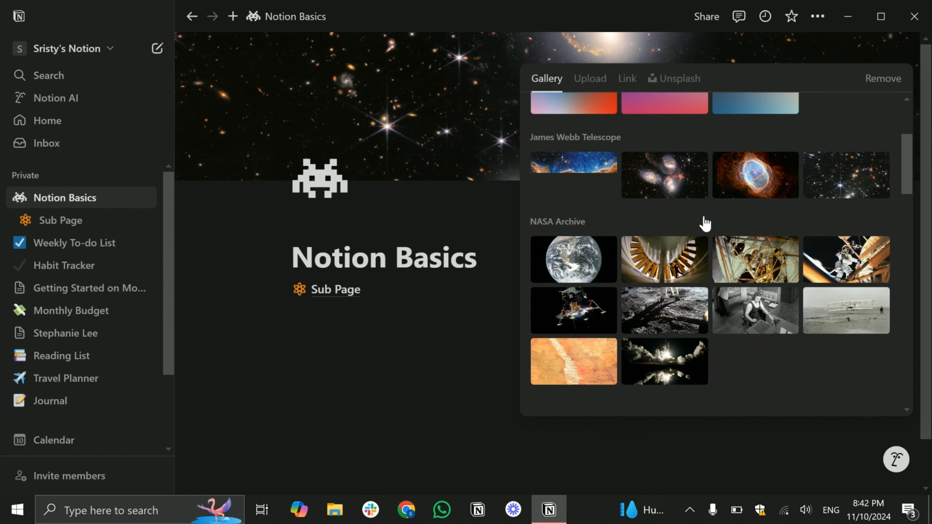
pyautogui.scroll(3)
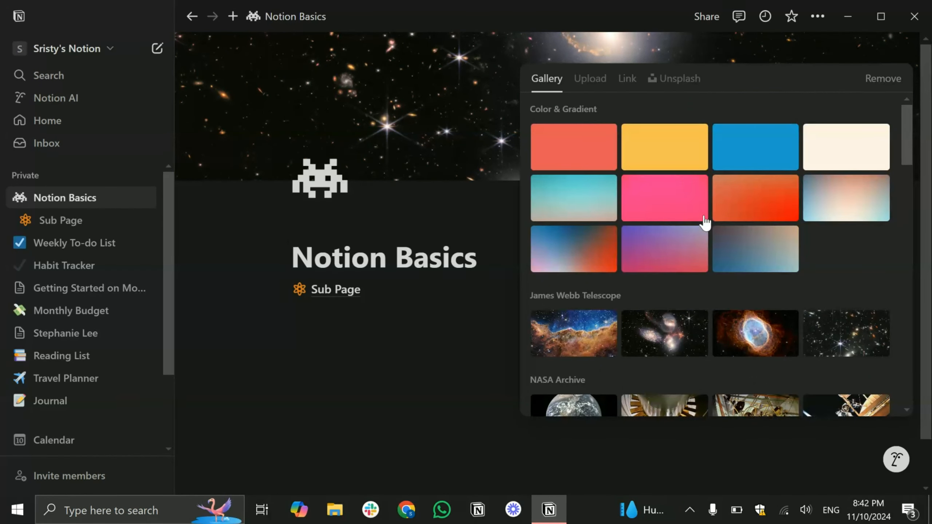
pyautogui.moveTo(664, 198)
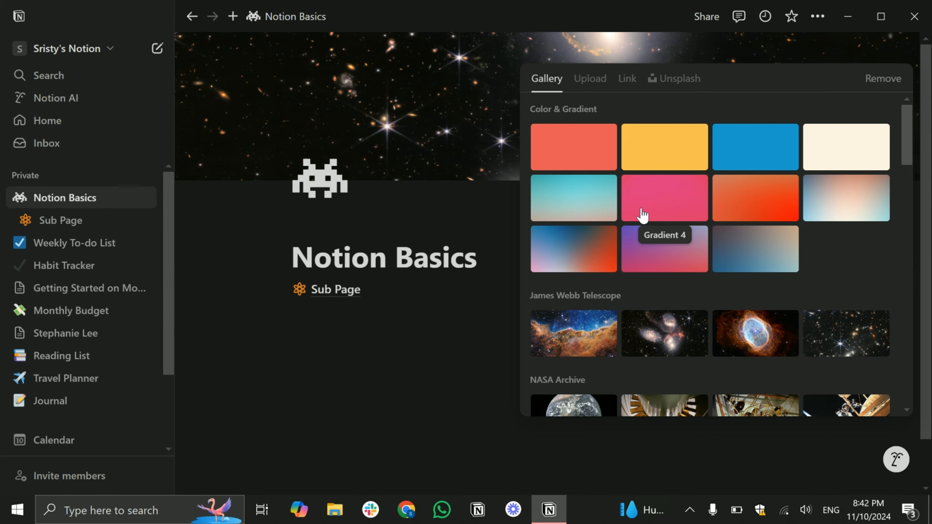
pyautogui.click(588, 78)
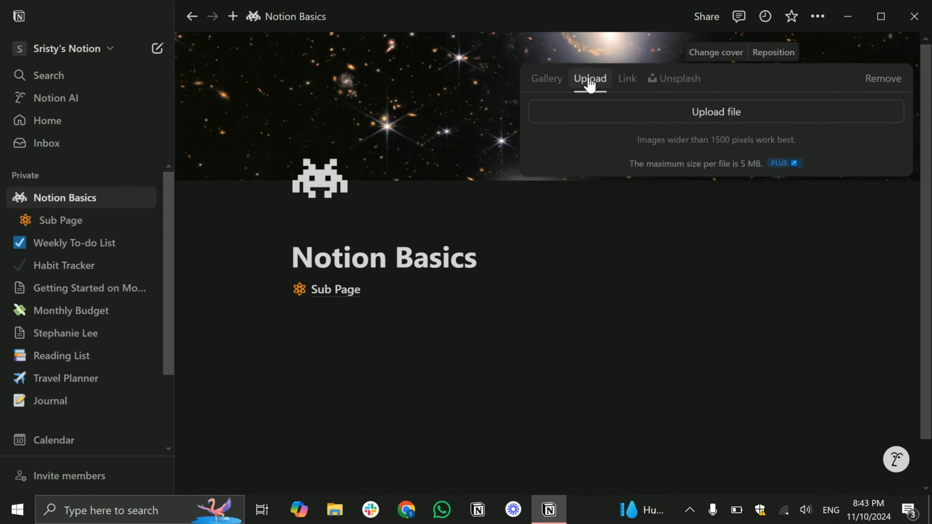
pyautogui.moveTo(716, 111)
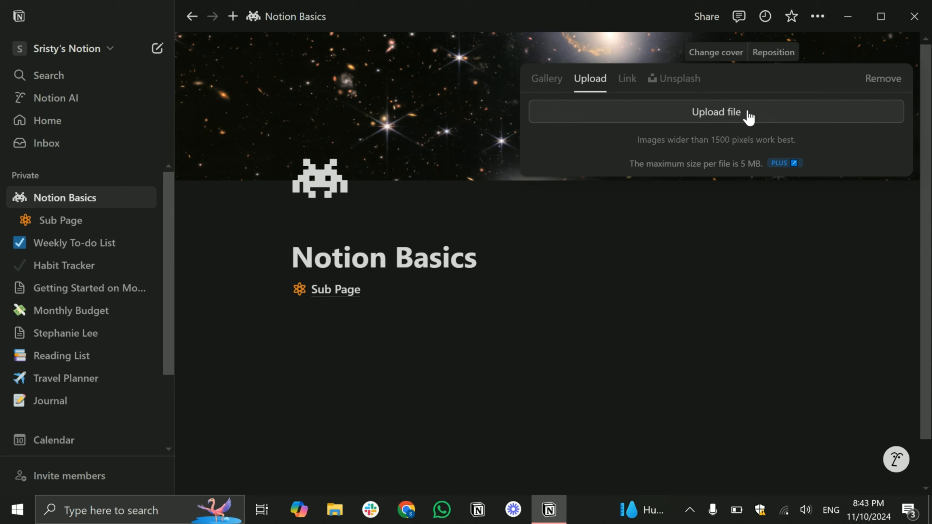
pyautogui.click(679, 78)
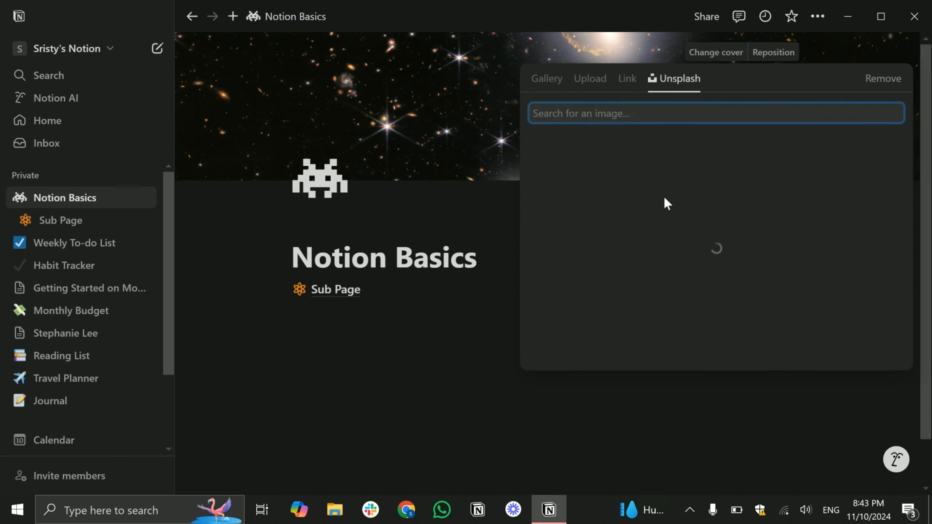
pyautogui.moveTo(707, 75)
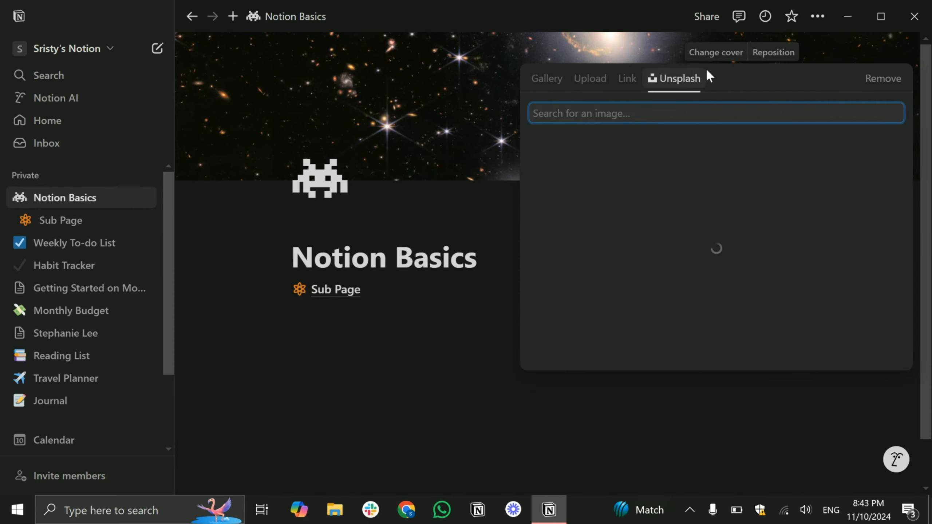
# Step: Pick the dark Earth-at-night photo from the Gallery's NASA Archive as the cover
pyautogui.click(545, 78)
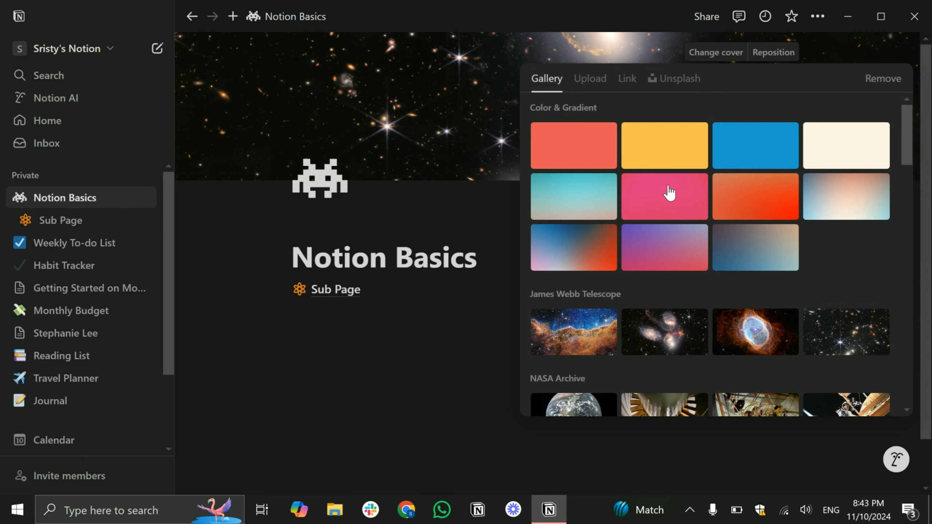
pyautogui.scroll(-3)
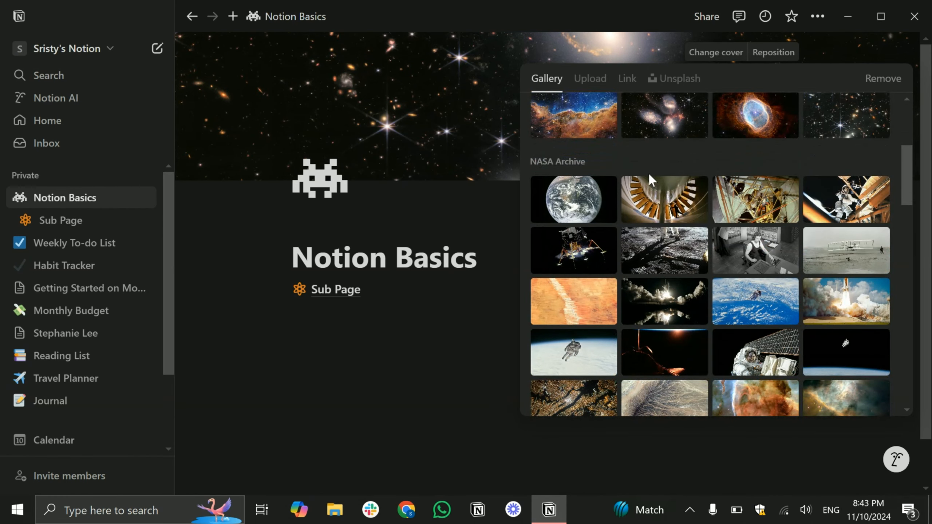
pyautogui.scroll(-3)
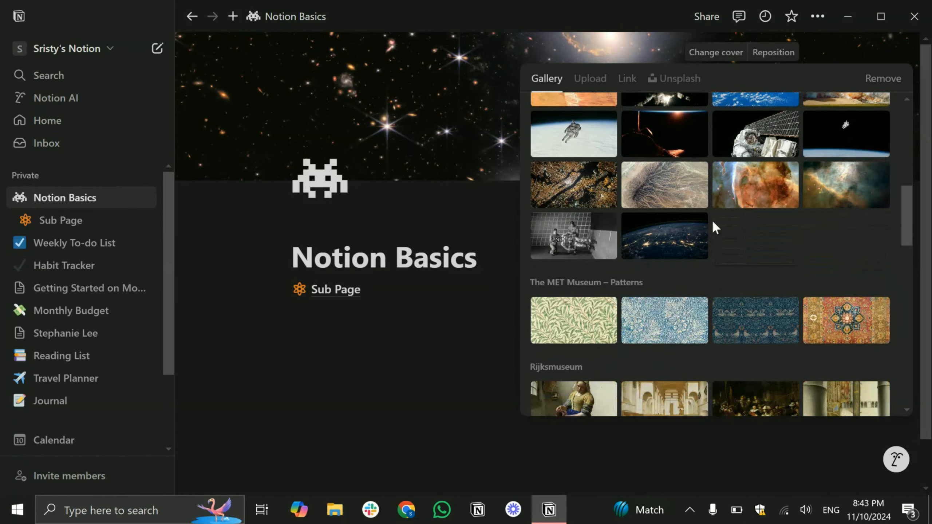
pyautogui.moveTo(665, 241)
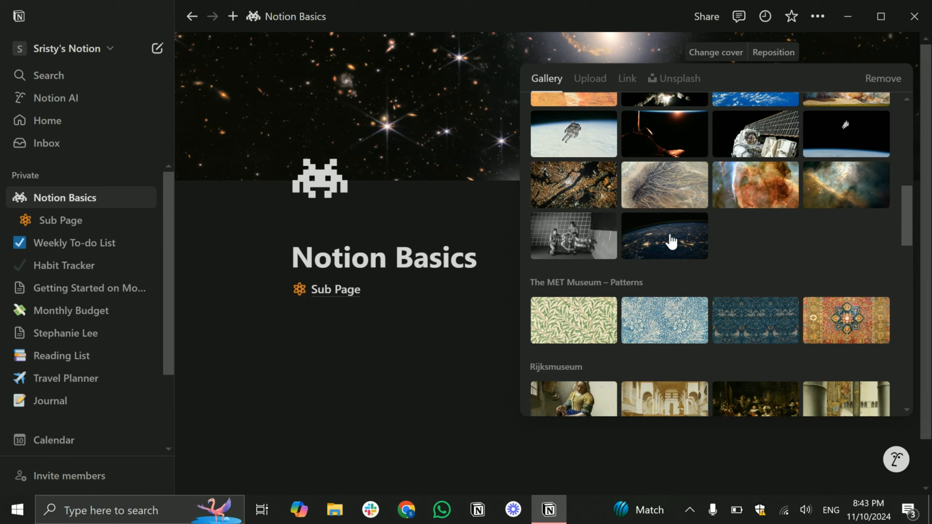
pyautogui.scroll(-3)
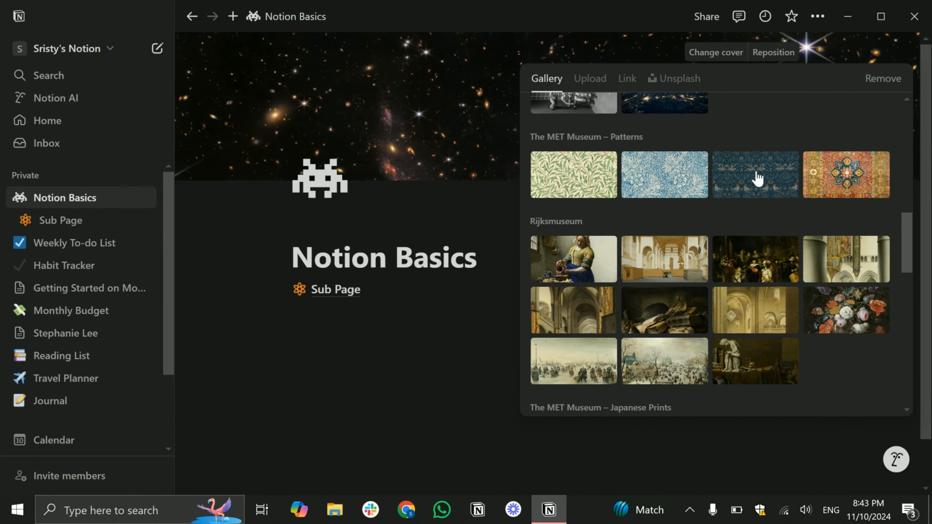
pyautogui.moveTo(739, 183)
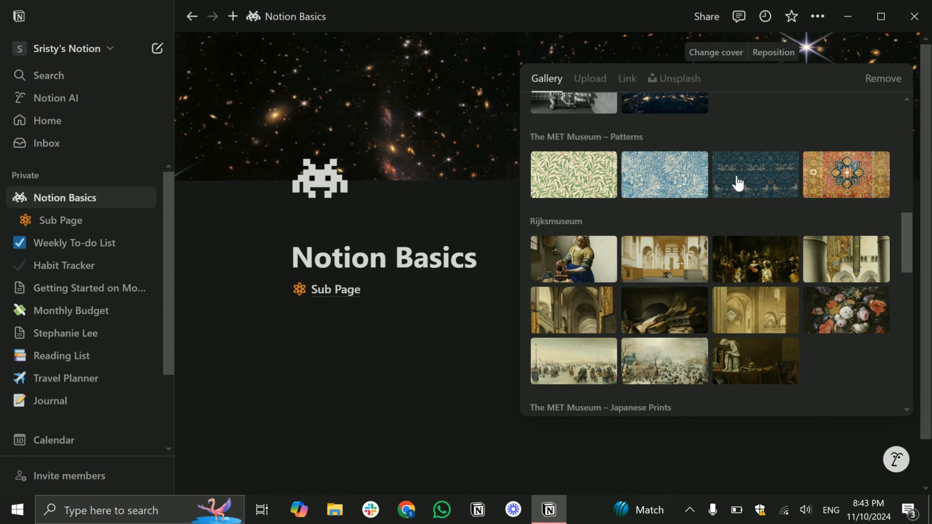
pyautogui.scroll(3)
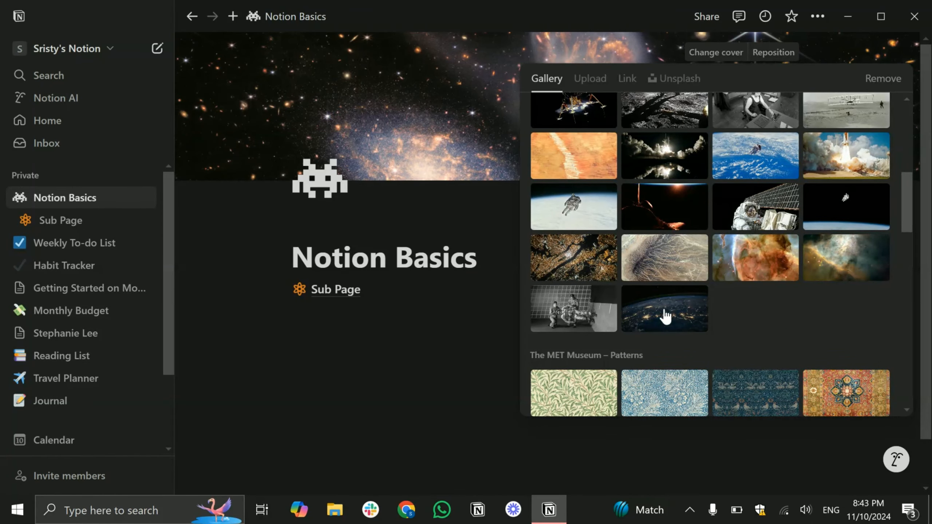
pyautogui.click(664, 309)
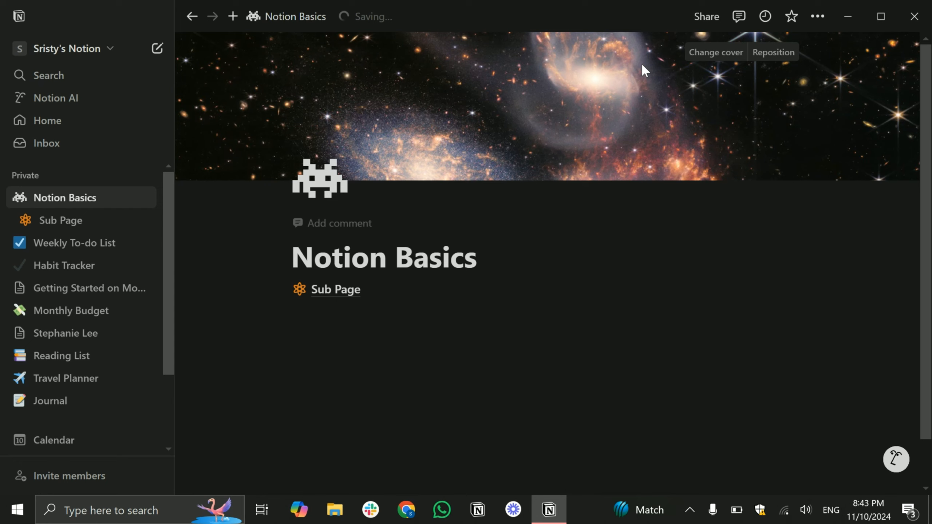
pyautogui.moveTo(768, 55)
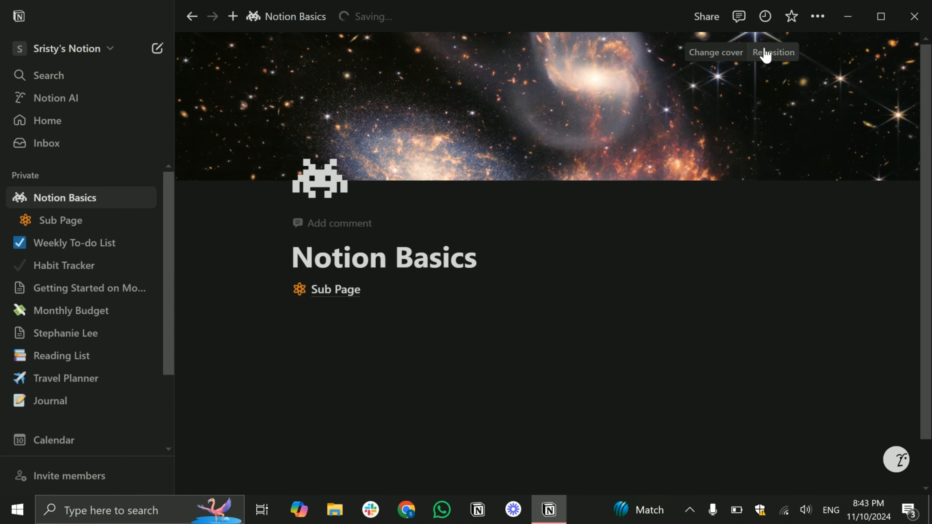
# Step: Reposition the Earth cover so the horizon spans the banner and save the position
pyautogui.click(772, 53)
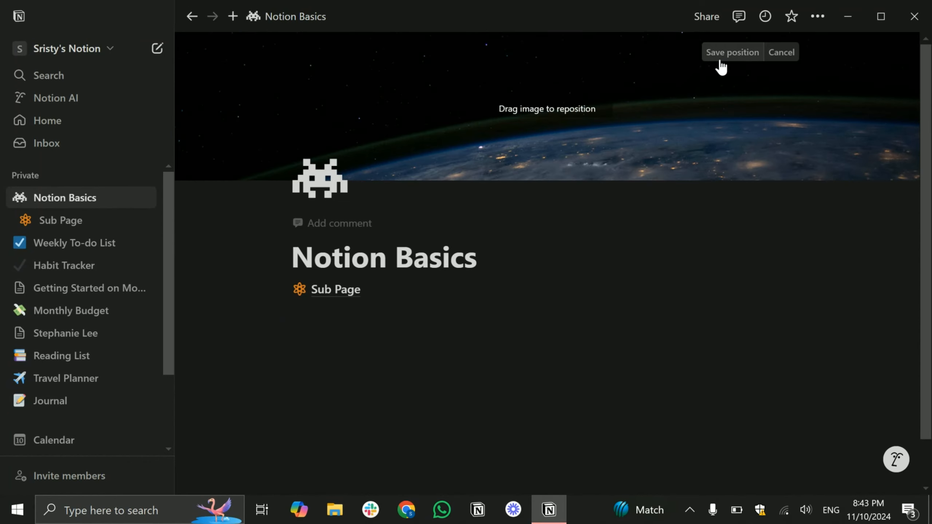
pyautogui.click(733, 52)
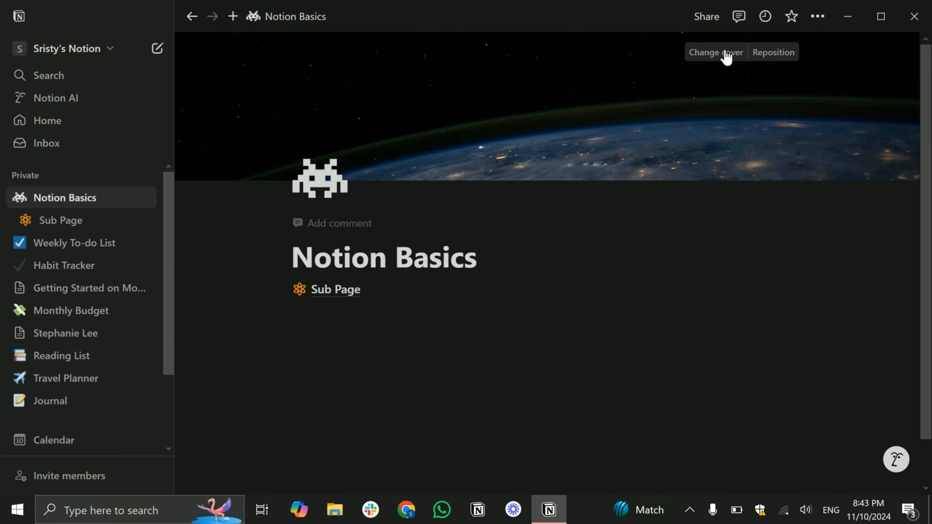
pyautogui.moveTo(506, 247)
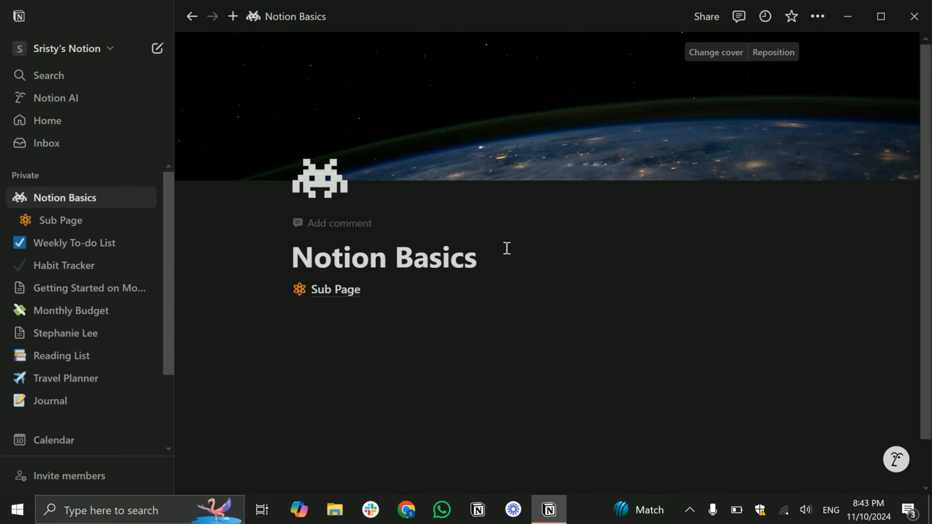
pyautogui.moveTo(567, 188)
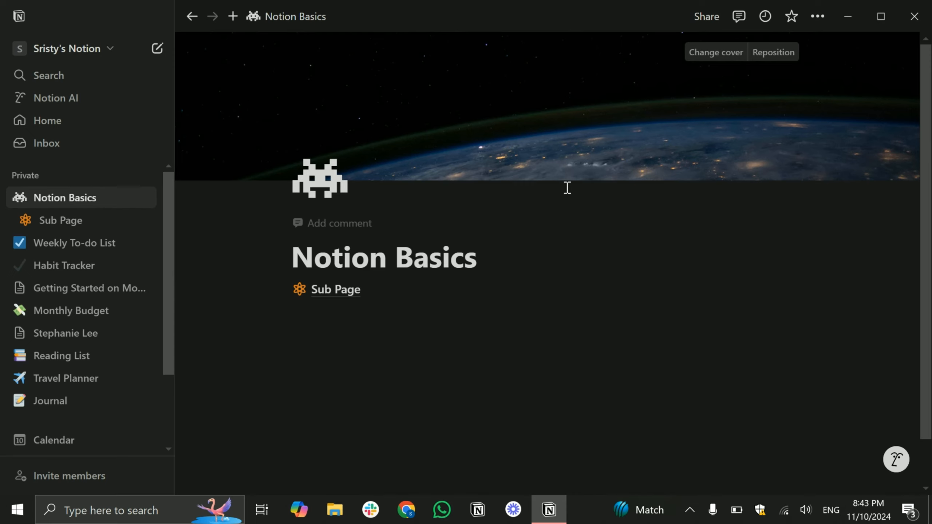
pyautogui.moveTo(587, 186)
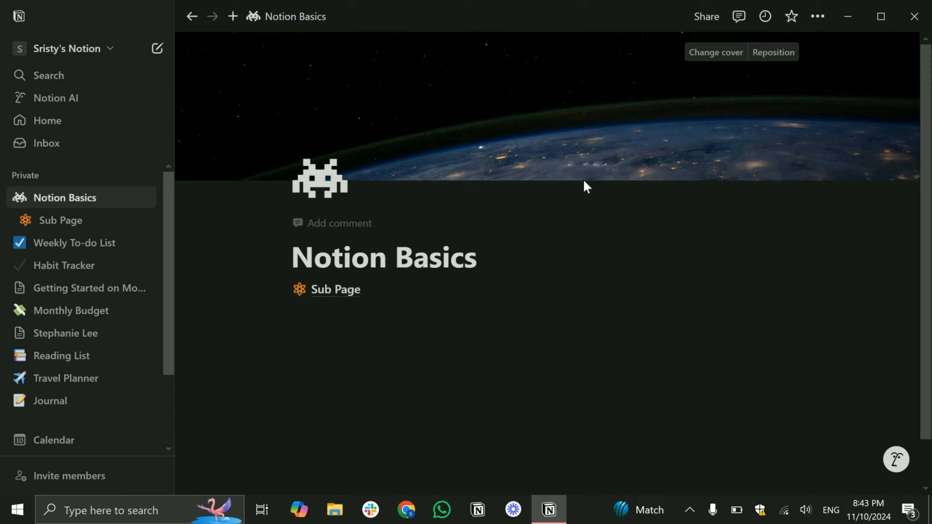
pyautogui.moveTo(585, 185)
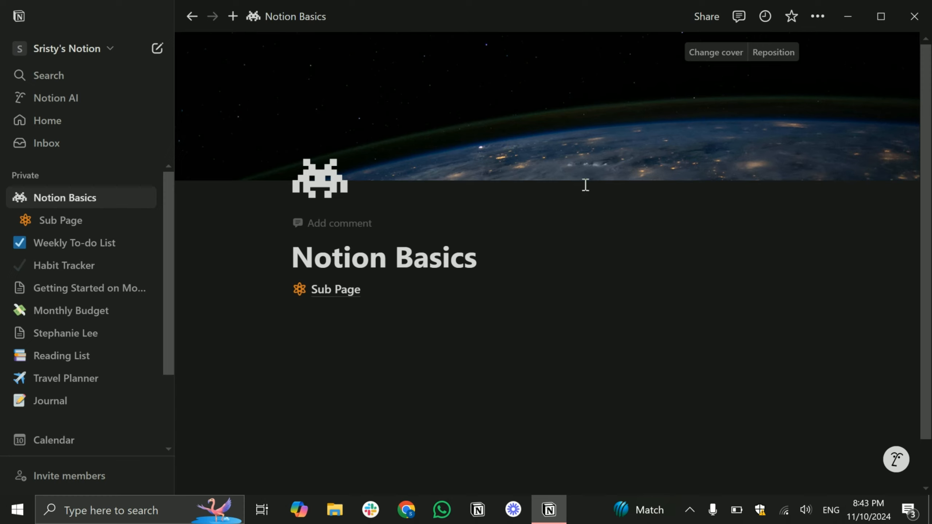